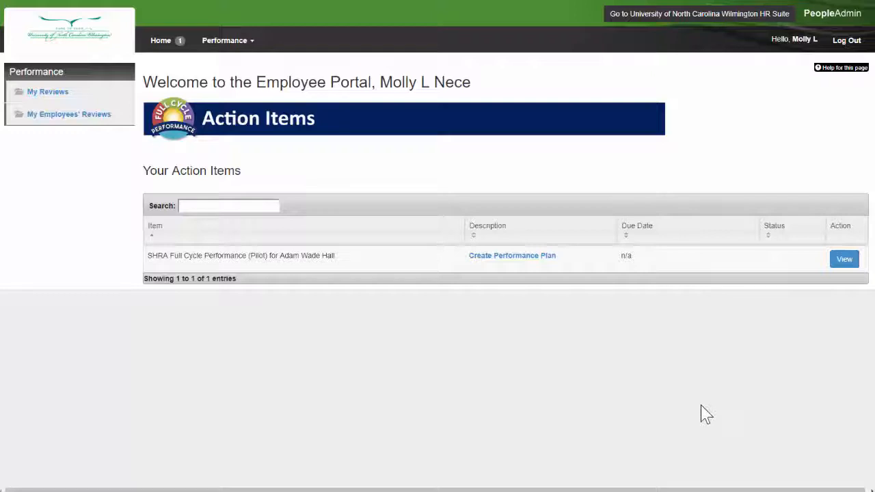
mouse_move(547, 309)
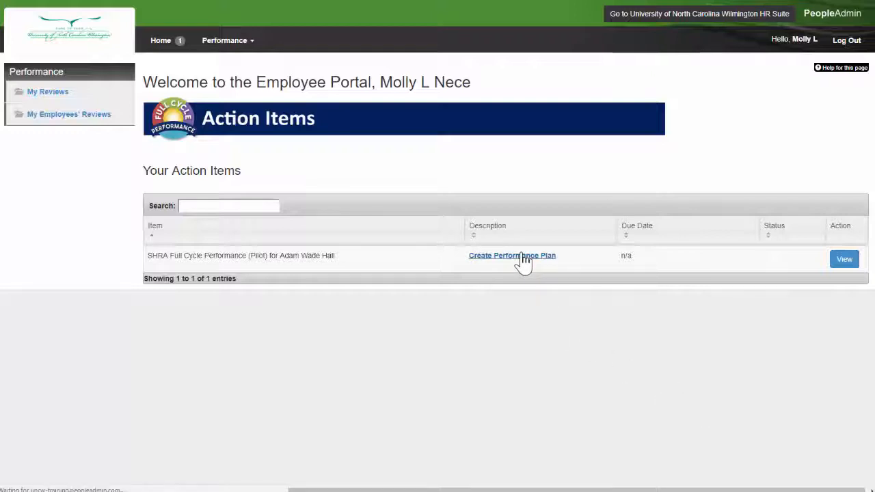
click(512, 255)
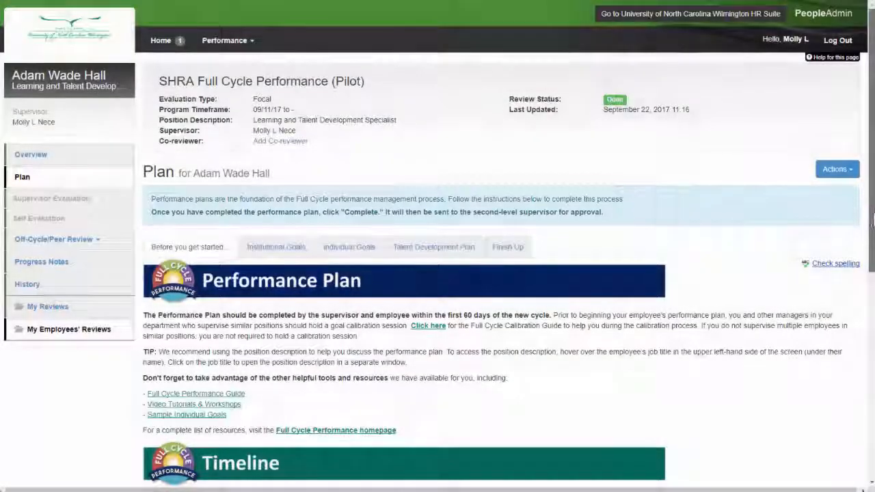
scroll(down, 3)
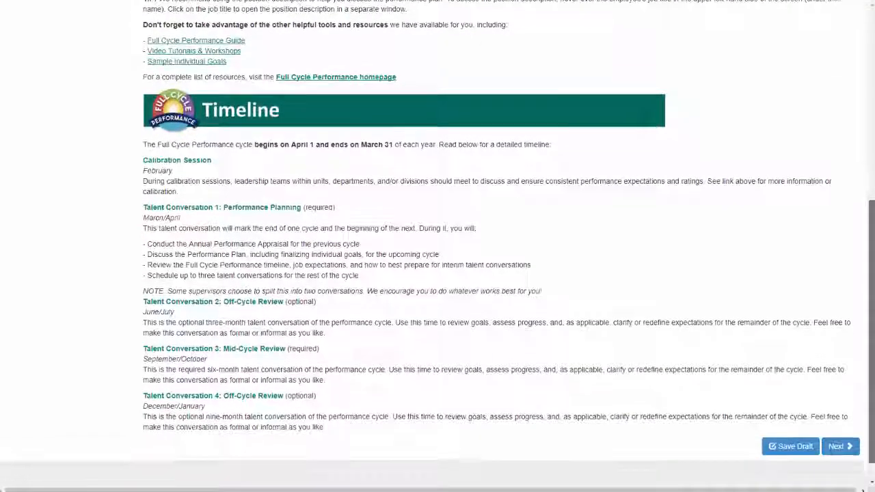
scroll(down, 3)
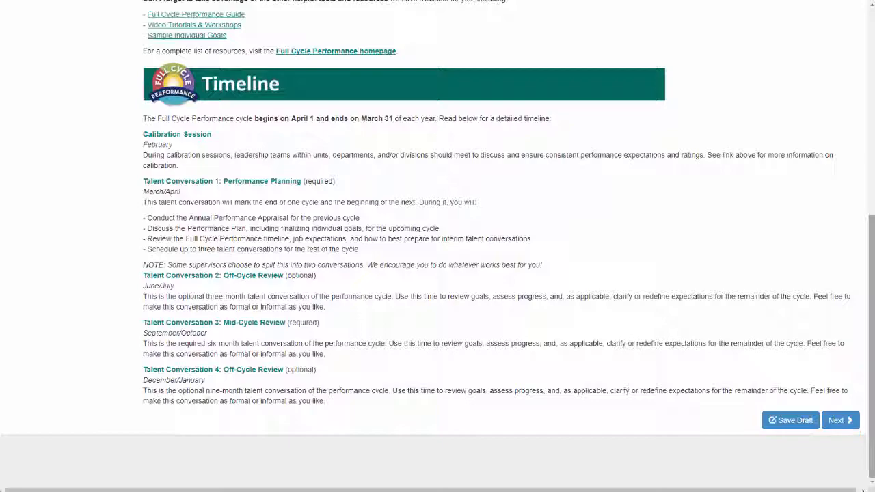
click(840, 420)
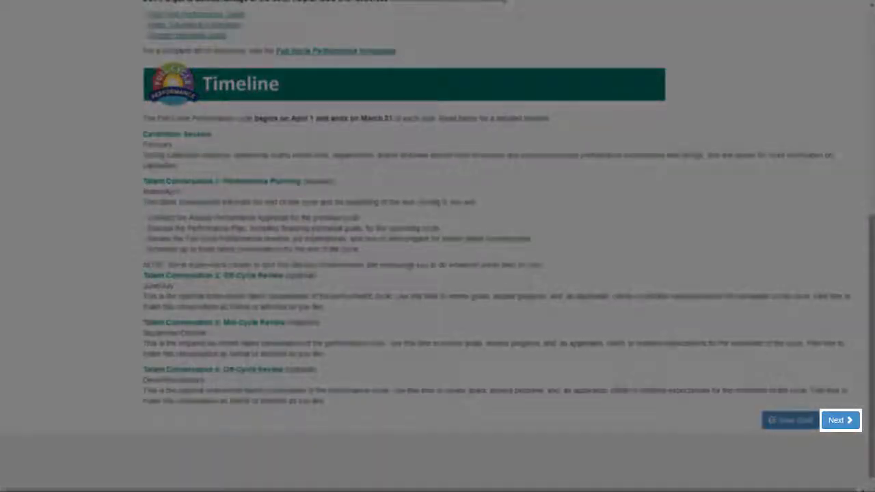
Go to Institutional Goals and give the EXPERTISE goal a weight of 10
click(839, 420)
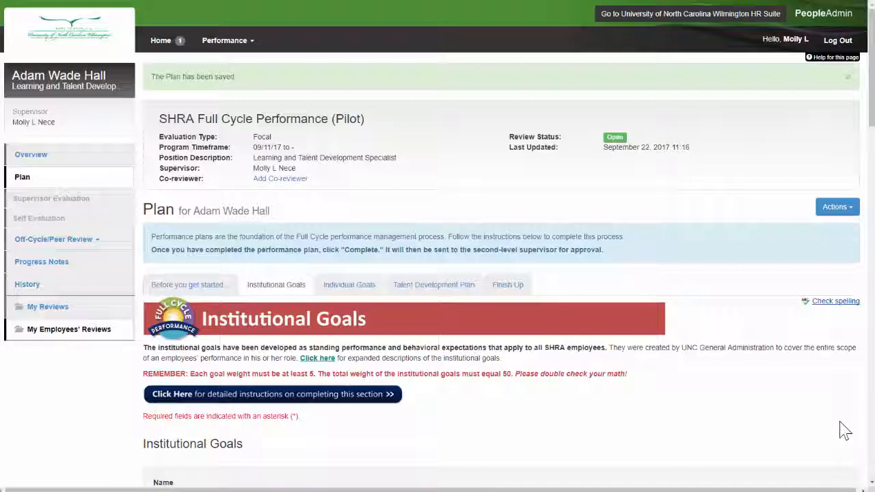
scroll(down, 3)
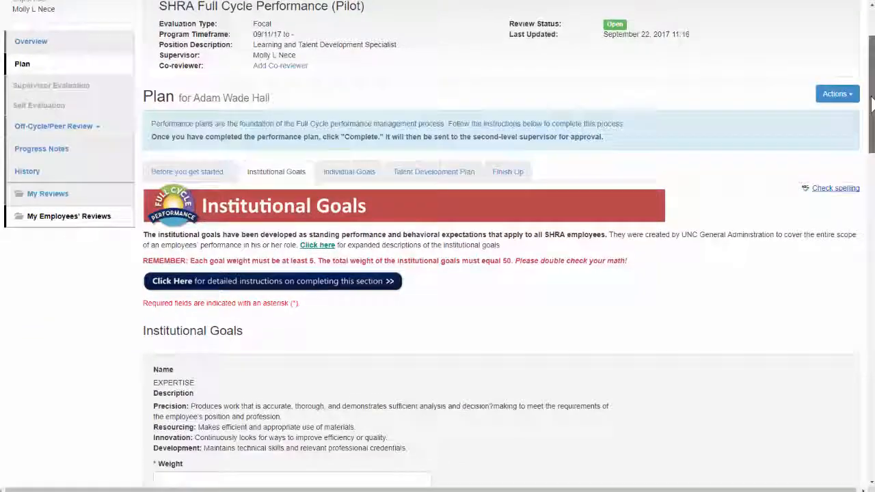
scroll(down, 3)
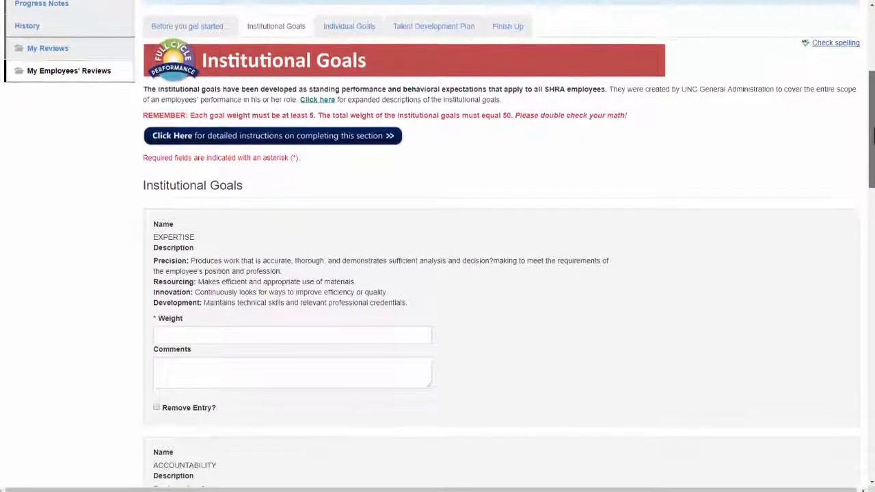
scroll(down, 3)
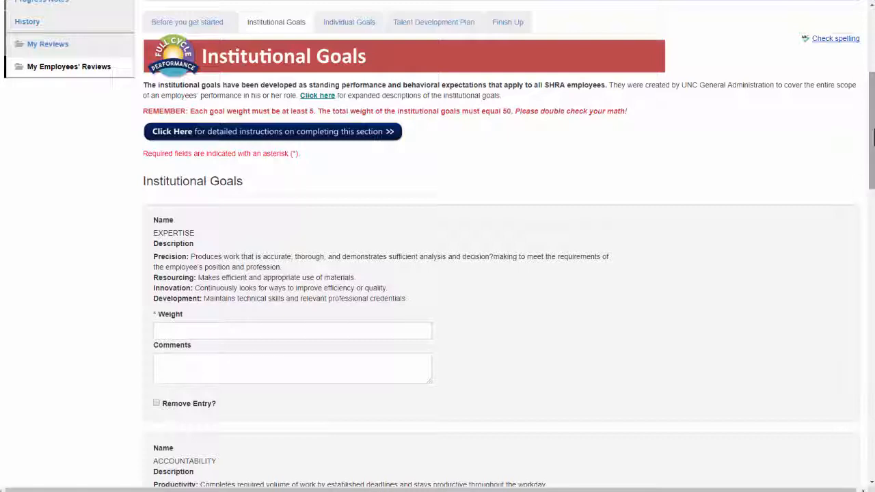
click(292, 331)
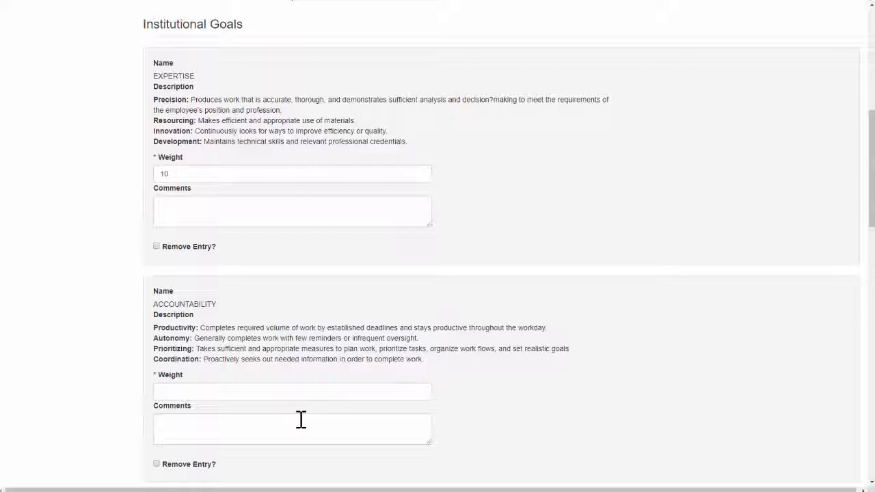
text(10)
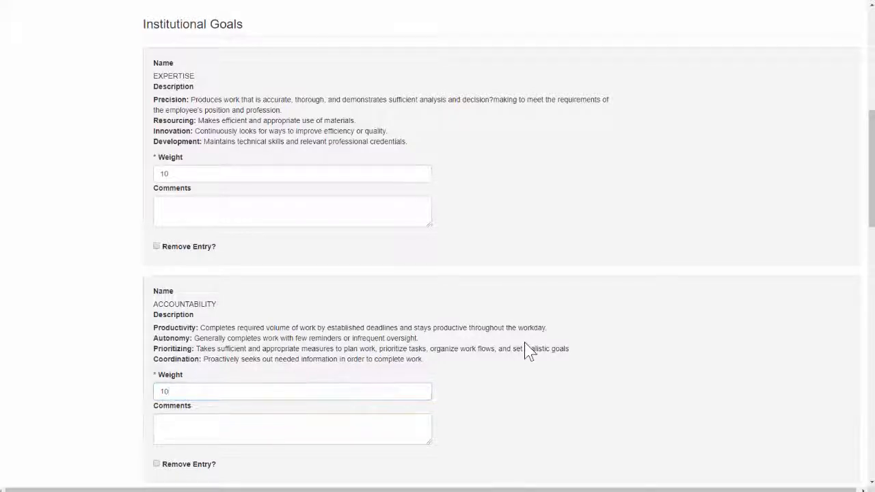
Add the Team-Oriented OBC recognition comment, weight 10, remove SUPERVISION, and save
scroll(down, 3)
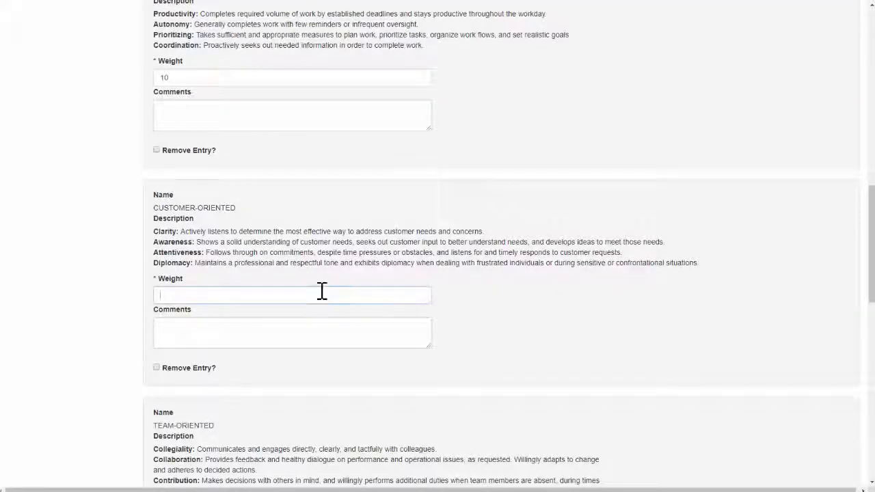
scroll(down, 3)
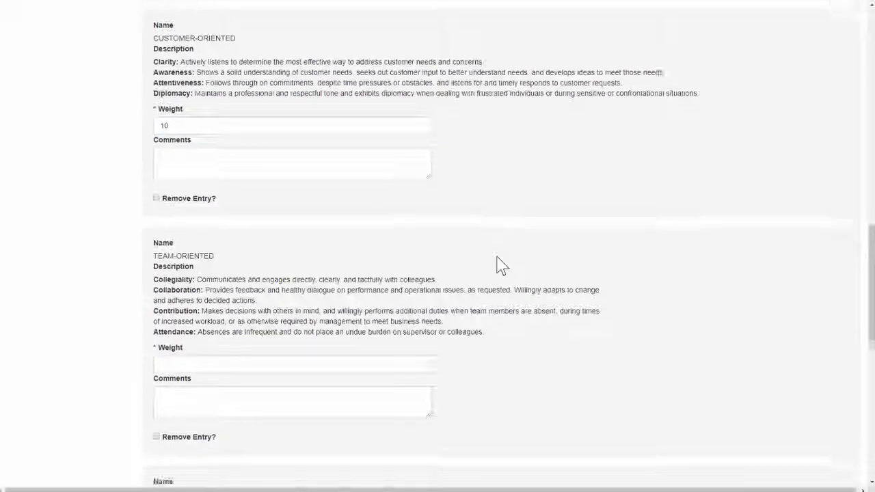
scroll(down, 3)
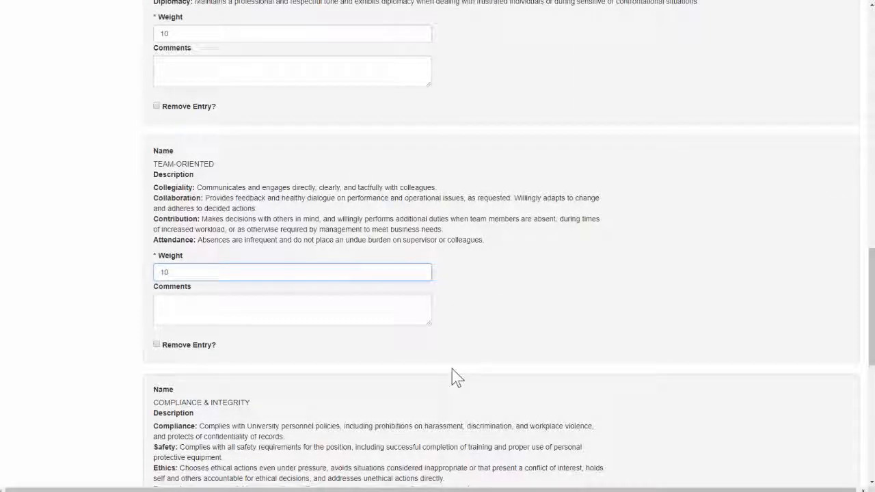
text(Team-oriented focus area: Adam will work with the OBC to update employee recognition programs.)
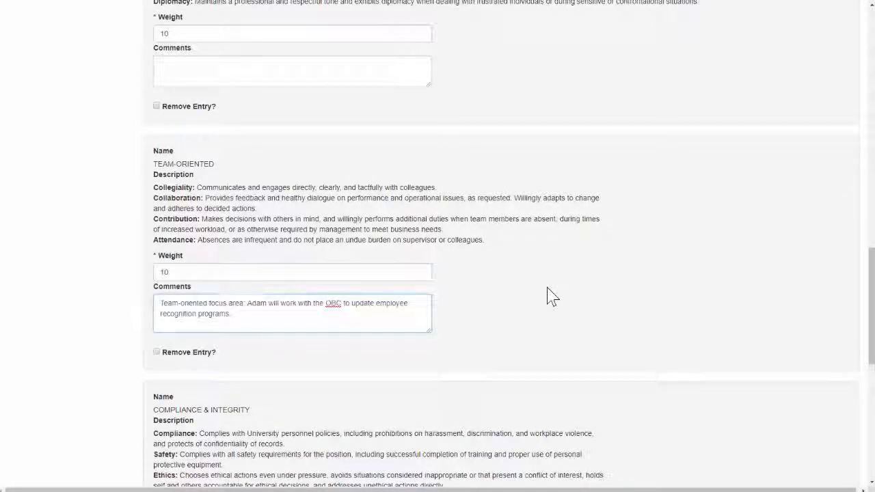
scroll(down, 3)
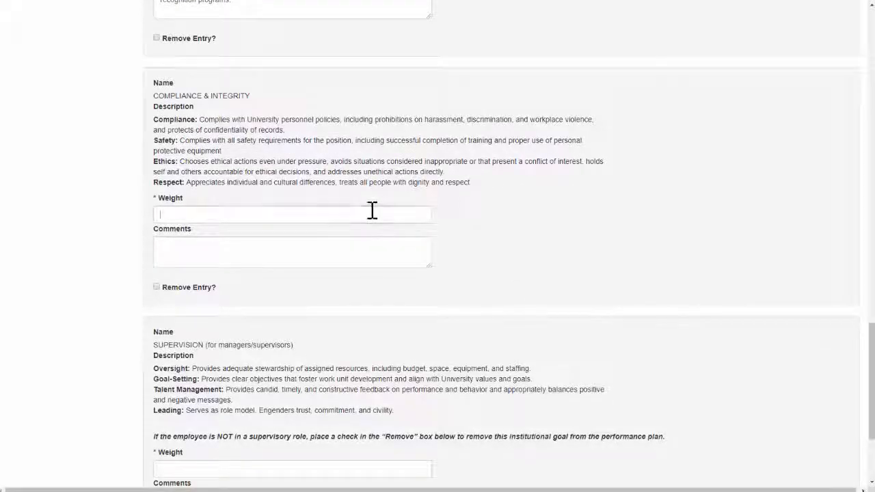
text(10)
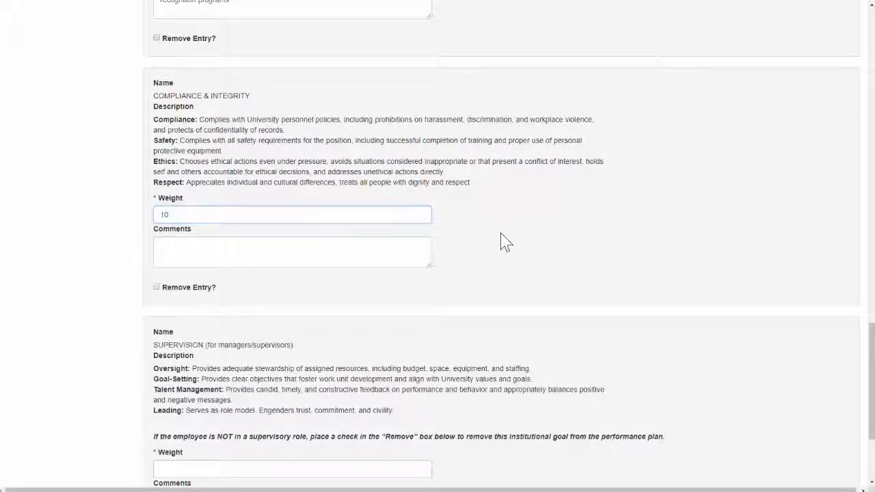
scroll(down, 3)
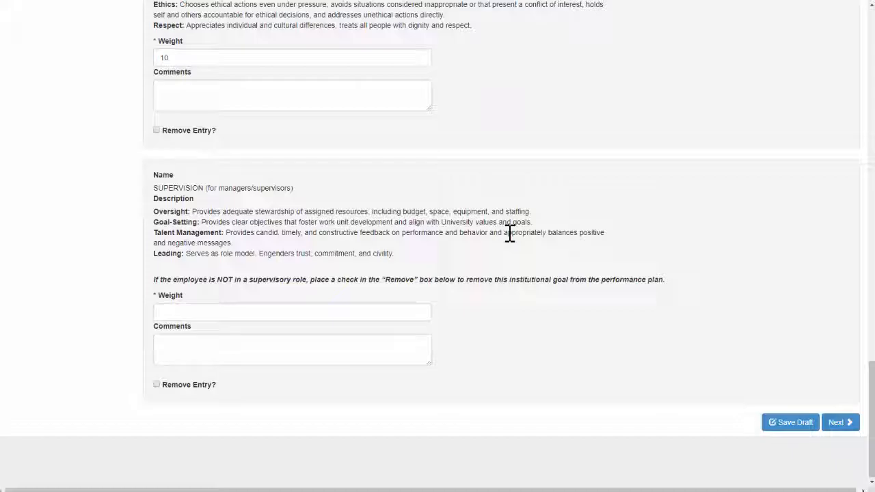
click(156, 383)
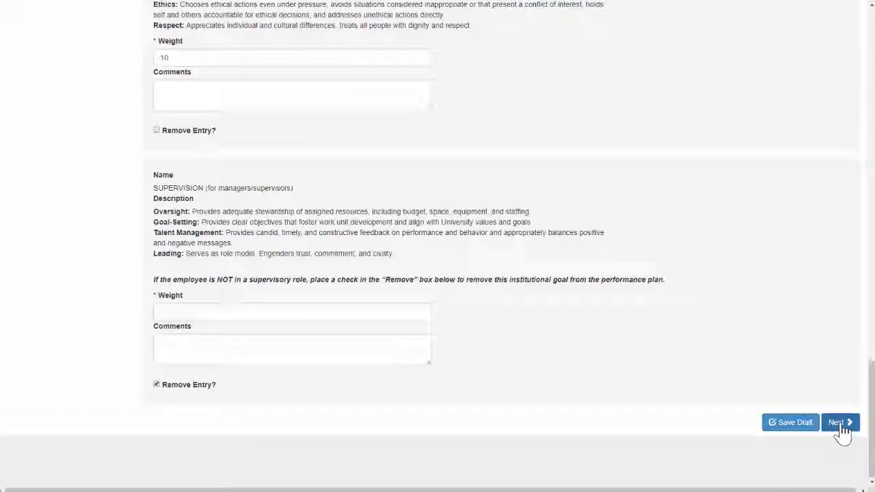
click(839, 422)
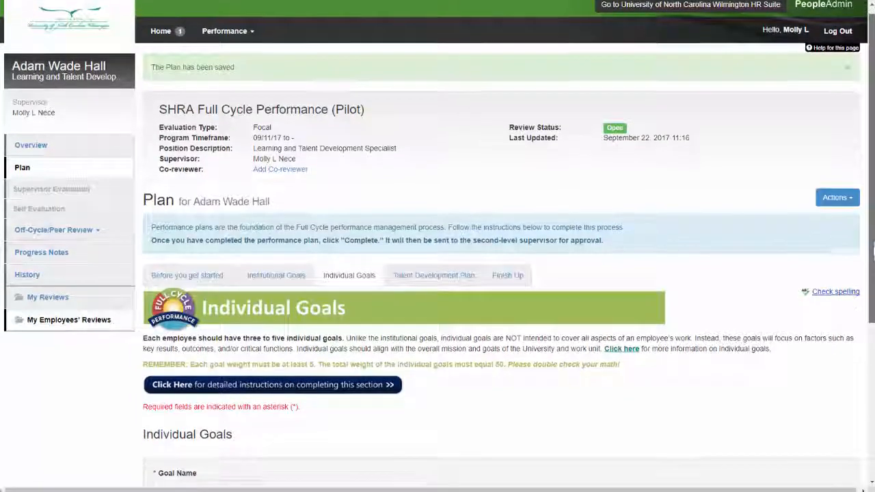
Scroll down the newly shown Individual Goals section after the save
scroll(down, 3)
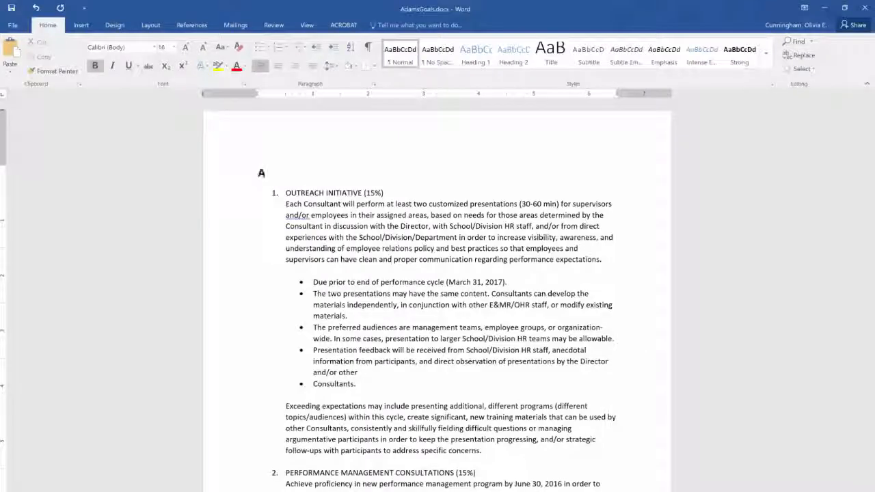
Add the heading 'Adam's Goals:' in AdamsGoals.docx and select the Outreach Initiative title
text(Adam's Goals:)
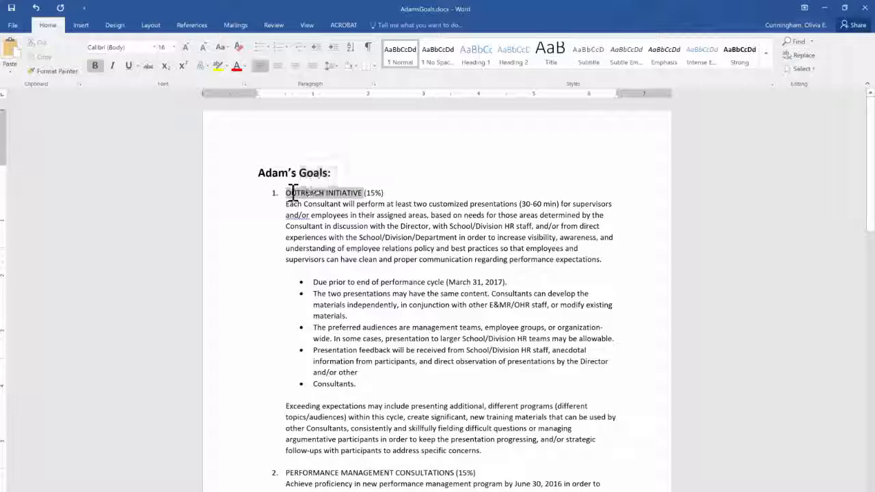
double_click(323, 193)
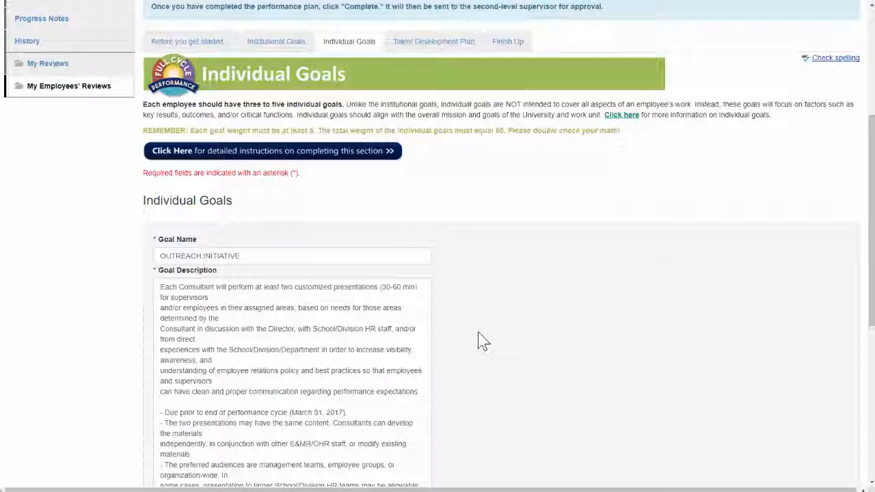
Add a Performance Management Consultations goal entry with weight 15
scroll(down, 3)
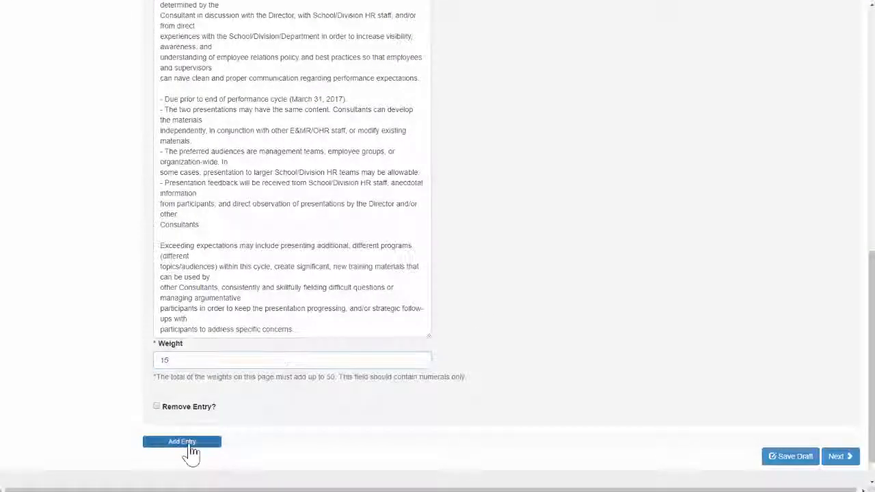
click(182, 441)
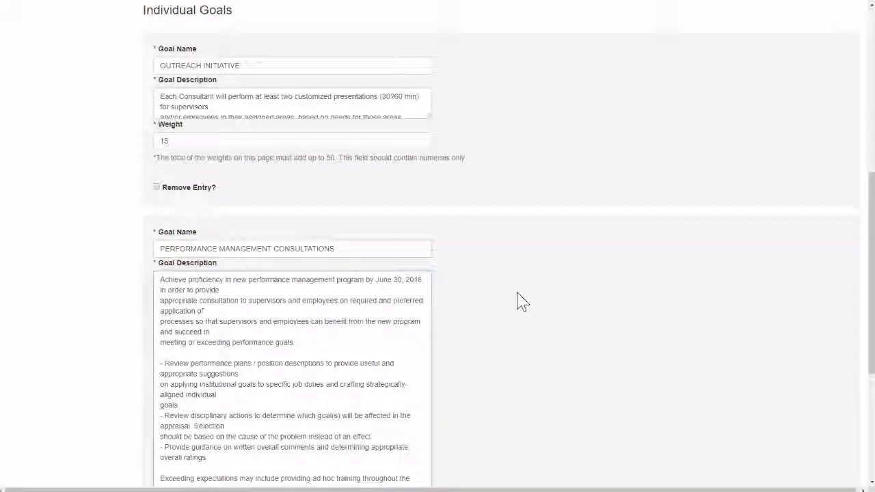
scroll(down, 3)
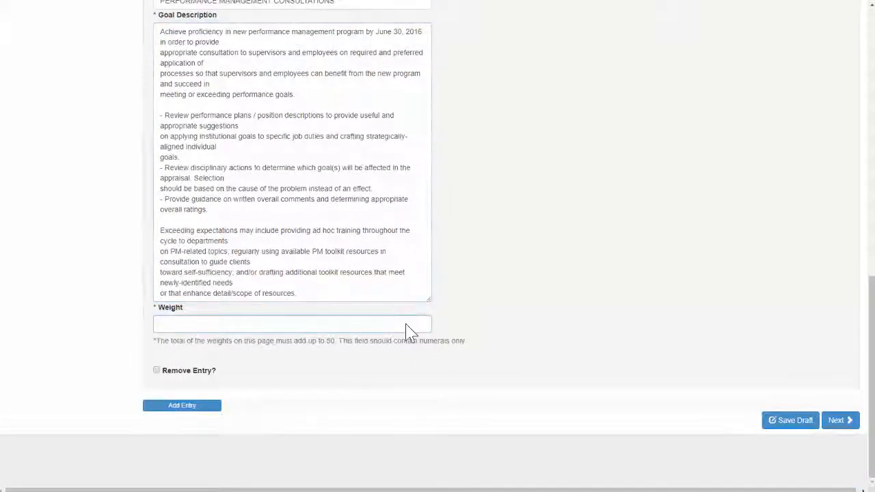
text(15)
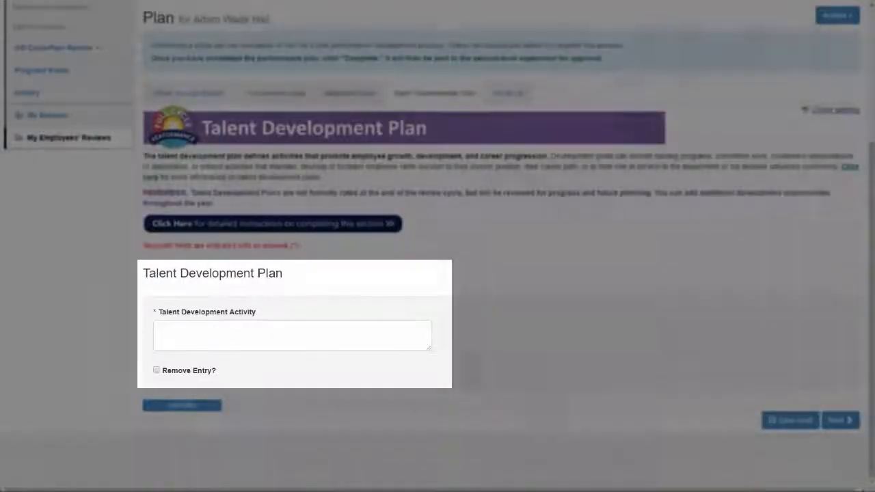
Enter two development activities, including the StrengthsFinder 2-day certification, and save
text(Adam will seek to secure some funding support for SHRM and/or (S)PHR)
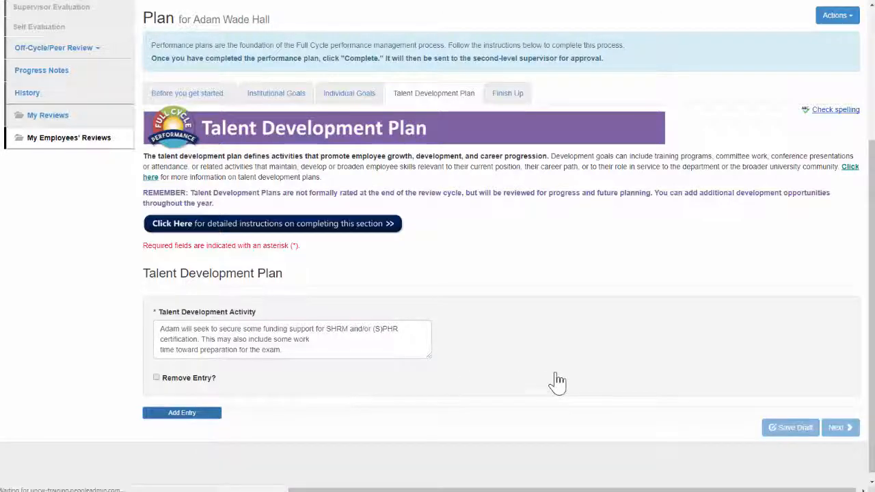
click(182, 413)
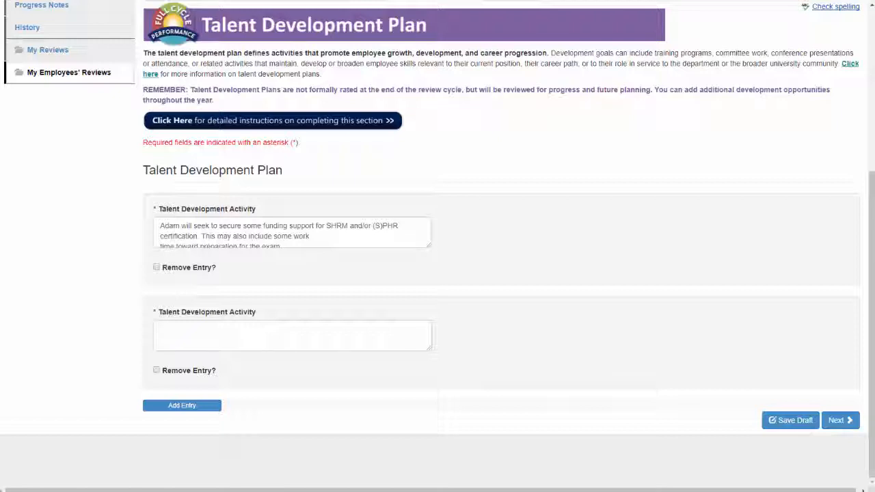
text(- StrengthsFinder 2-day certification program (UNCW, May 17-18))
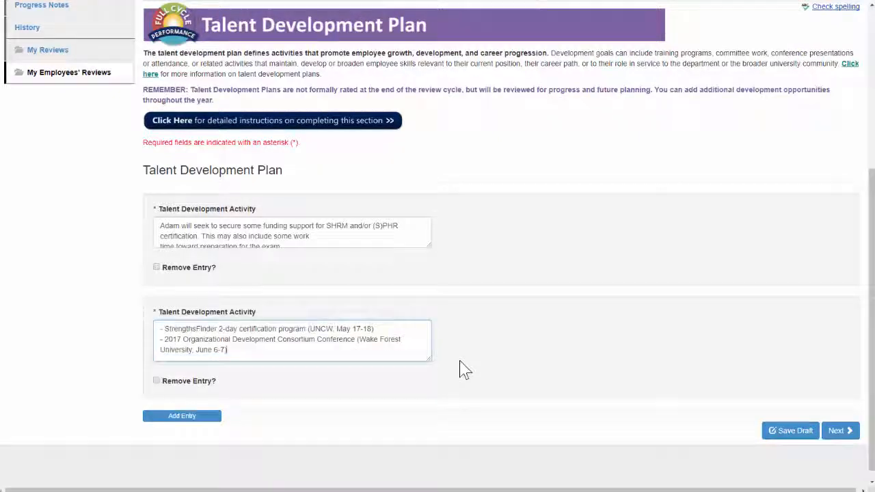
mouse_move(841, 431)
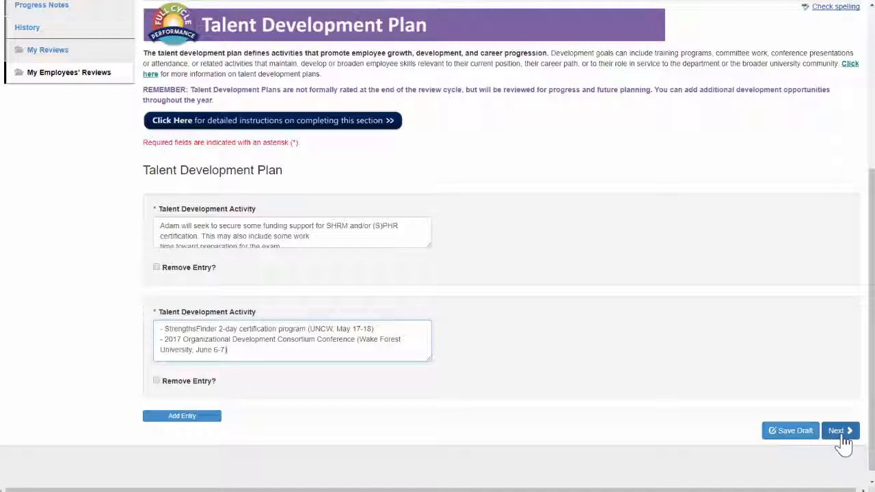
click(841, 431)
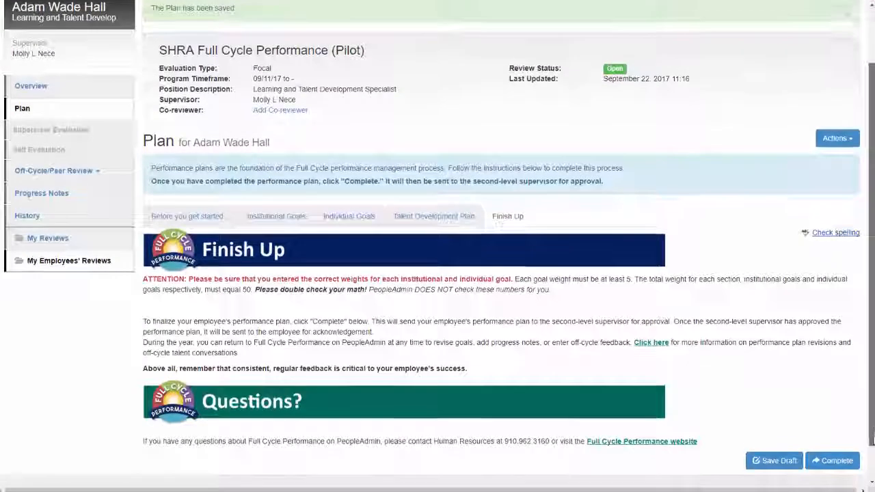
scroll(down, 3)
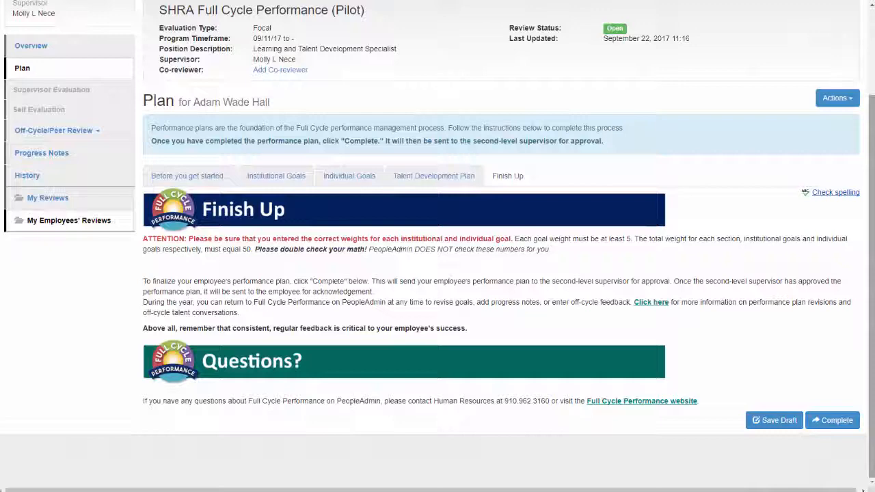
click(433, 176)
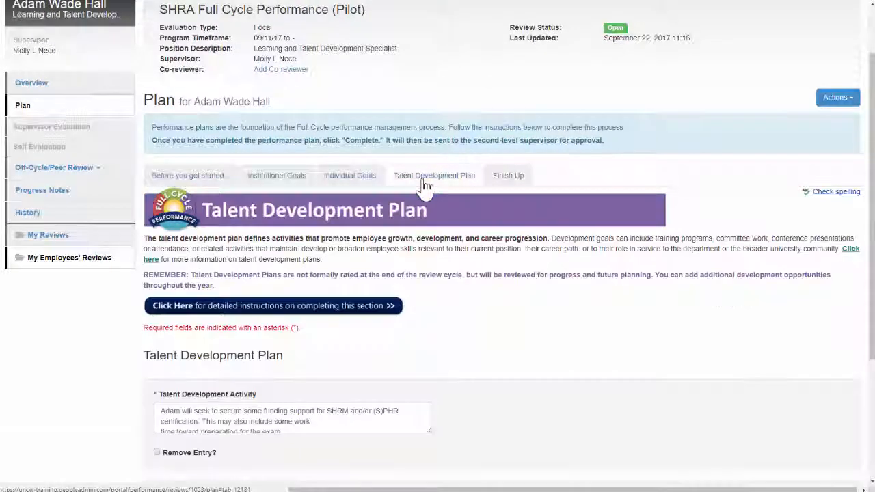
click(277, 175)
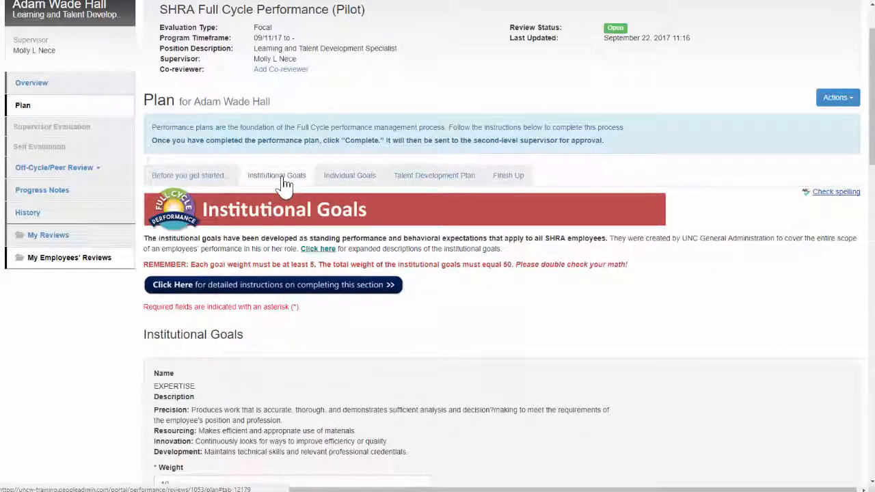
scroll(down, 3)
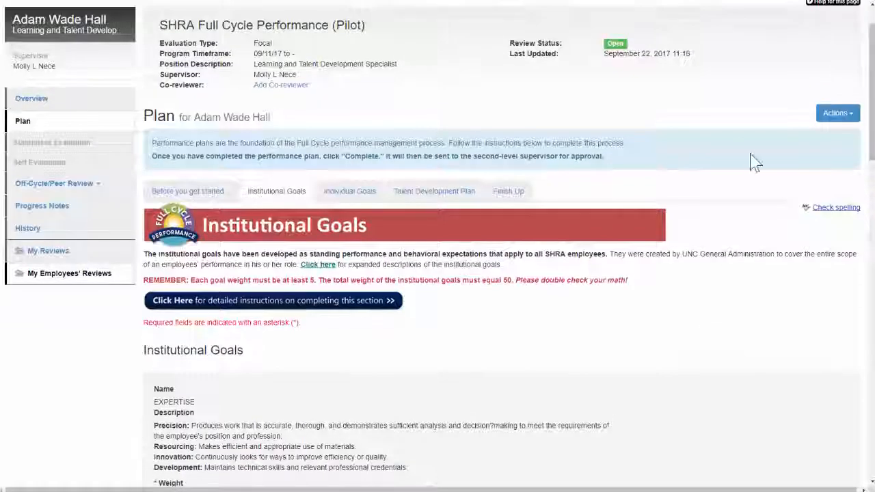
click(508, 191)
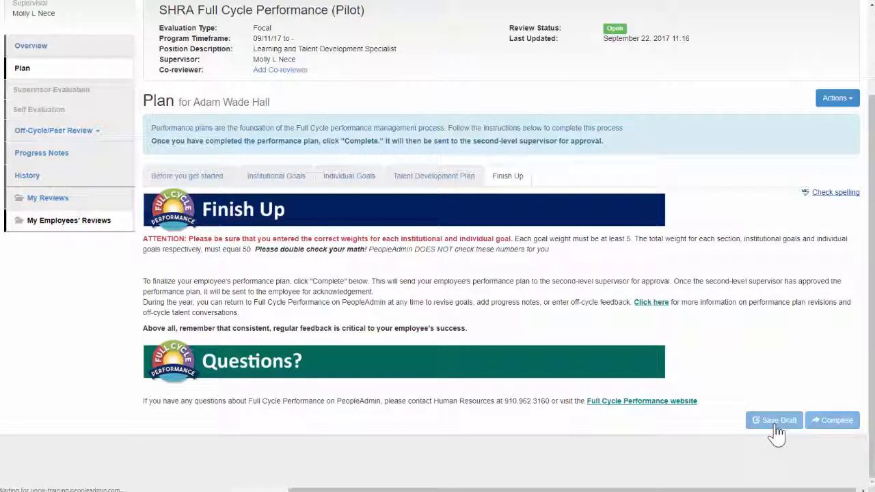
Save the performance plan as a draft from Finish Up
click(774, 420)
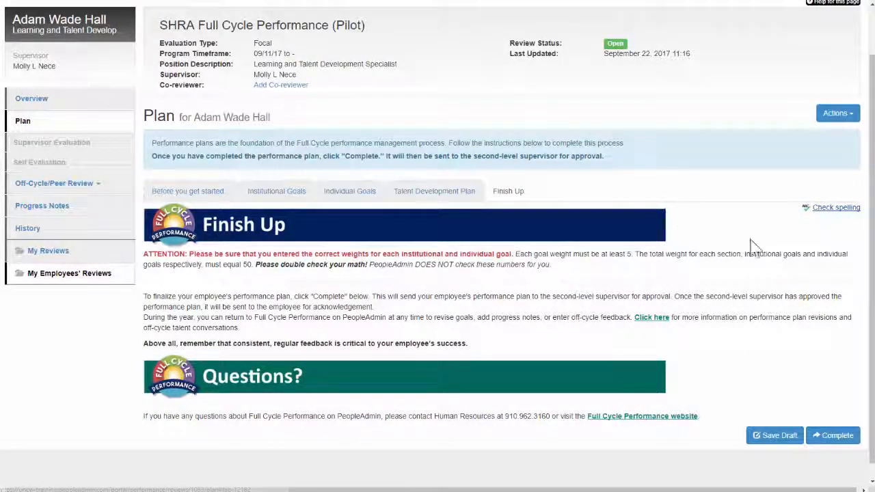
mouse_move(819, 349)
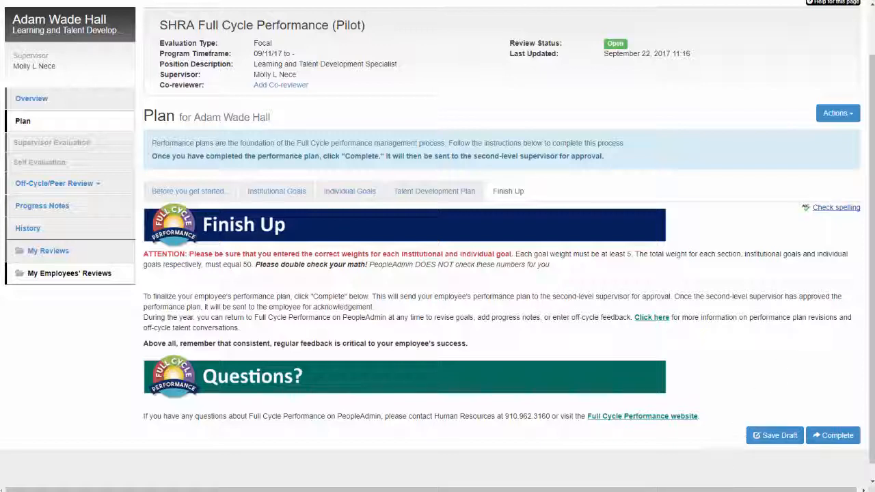
mouse_move(833, 438)
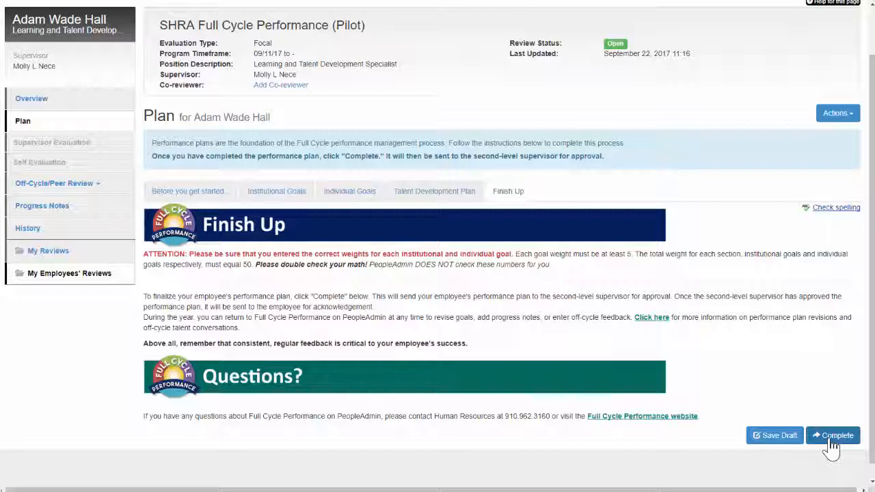
Try to complete the plan, check the blank Weight error, and return to Finish Up
scroll(down, 3)
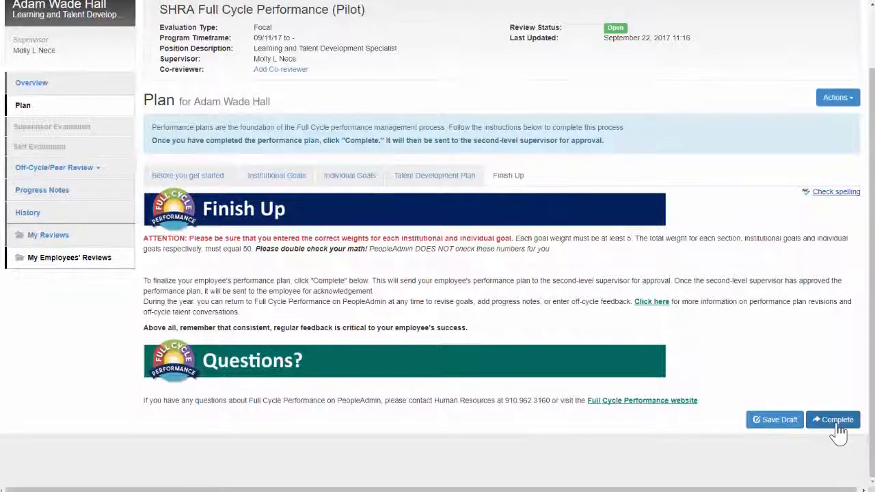
click(833, 420)
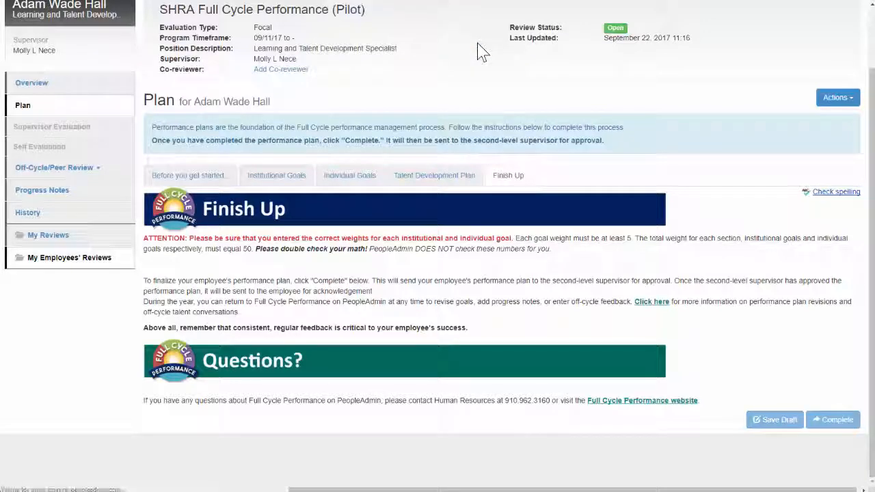
click(276, 175)
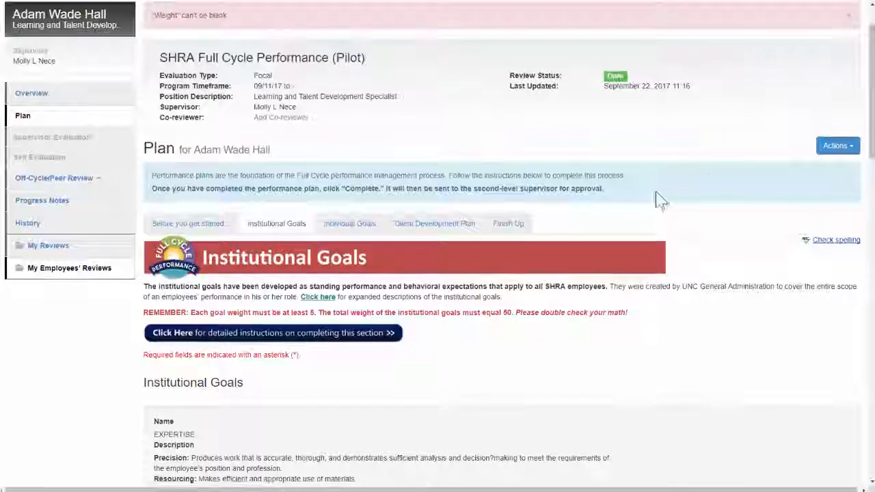
click(508, 224)
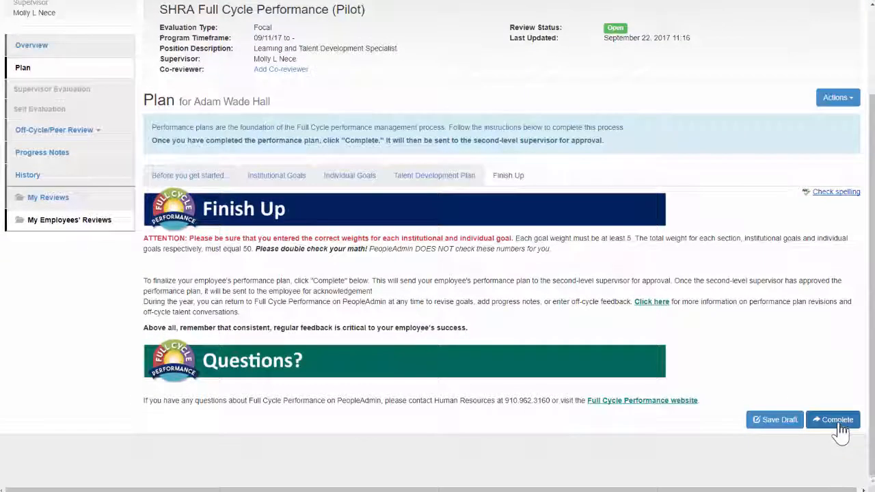